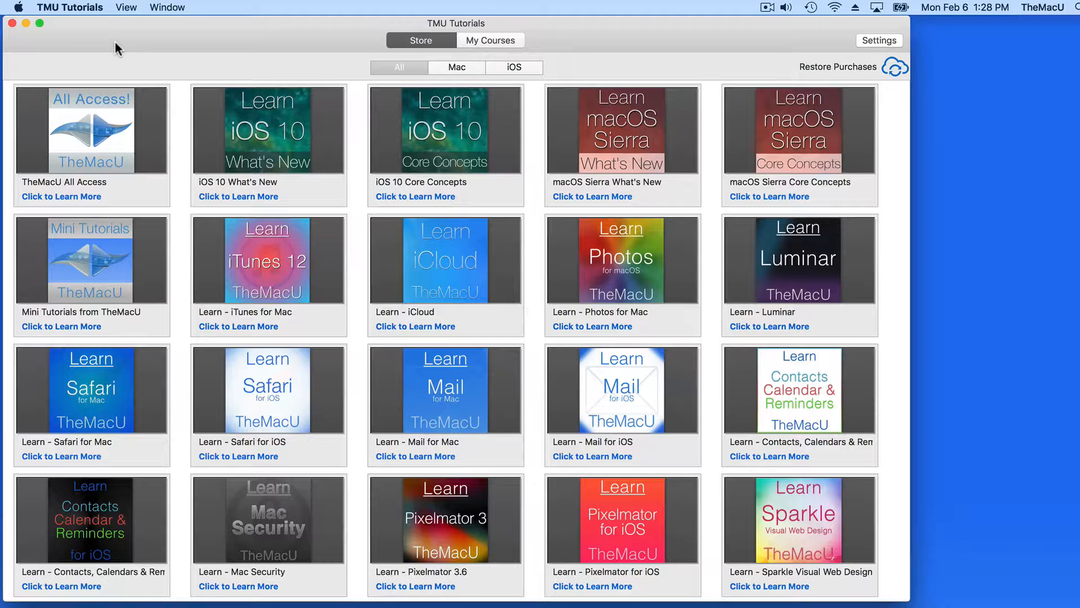
mouse_move(724, 52)
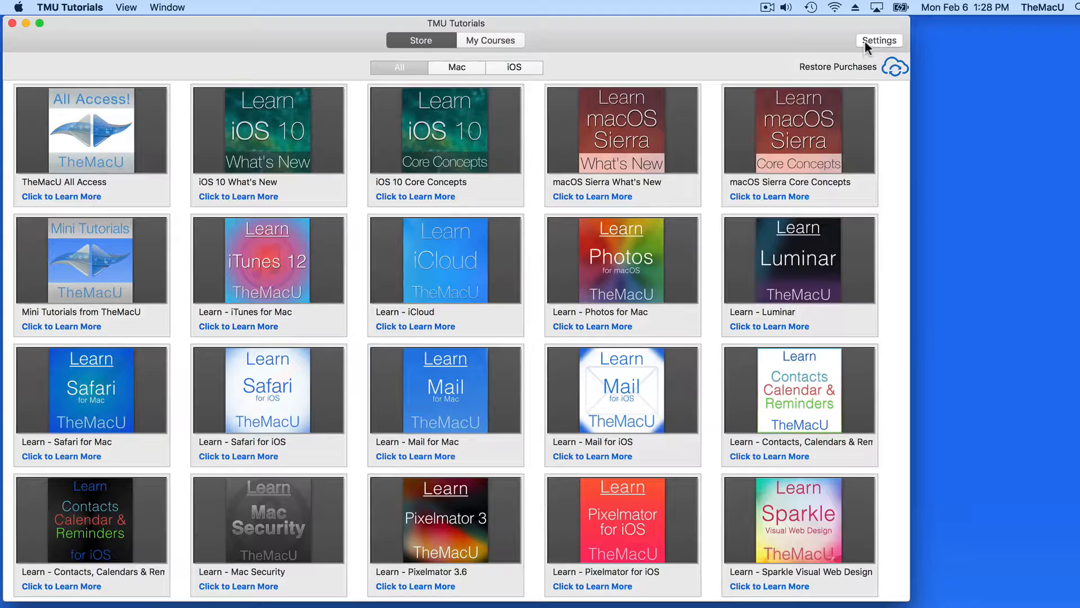
left_click(878, 40)
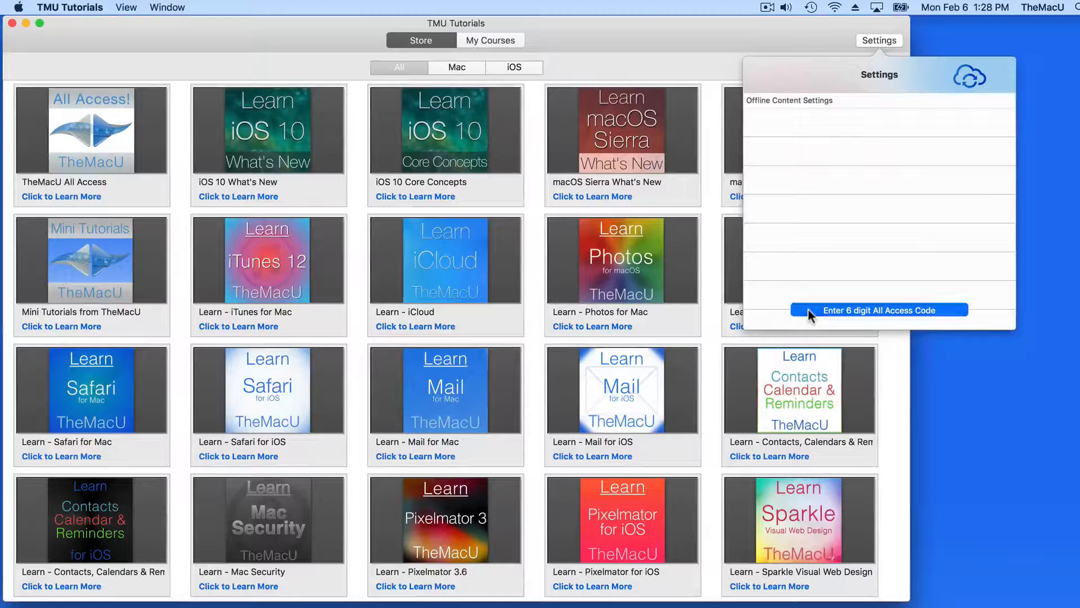
left_click(878, 310)
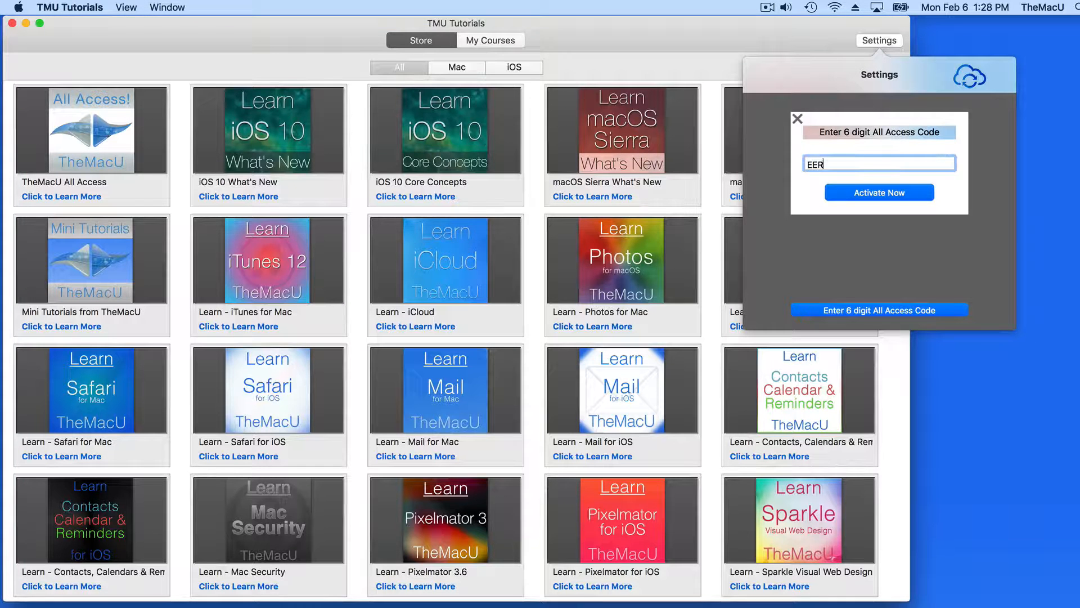
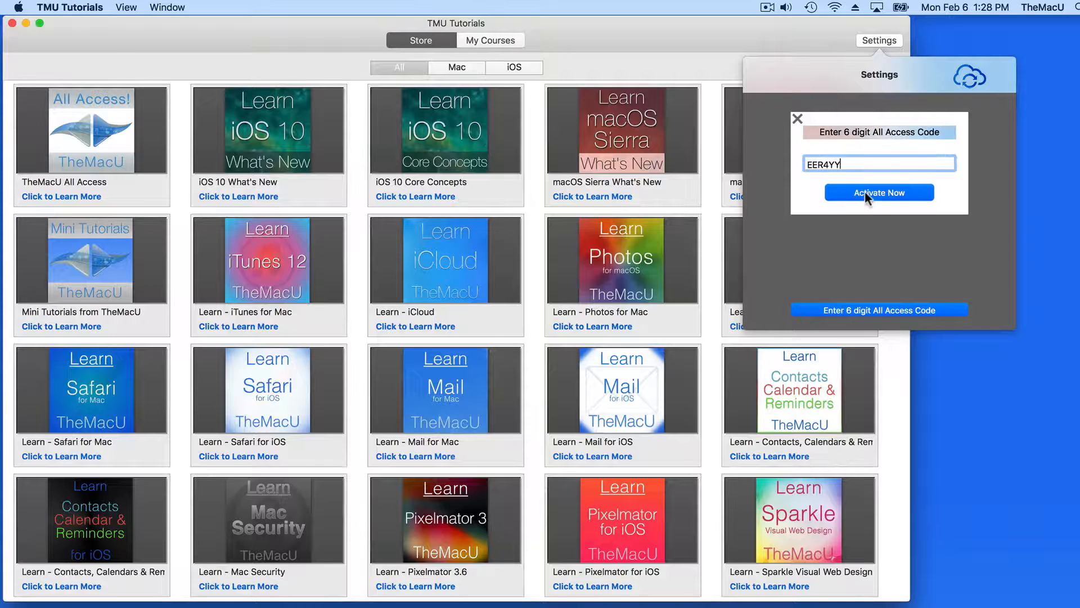
left_click(878, 192)
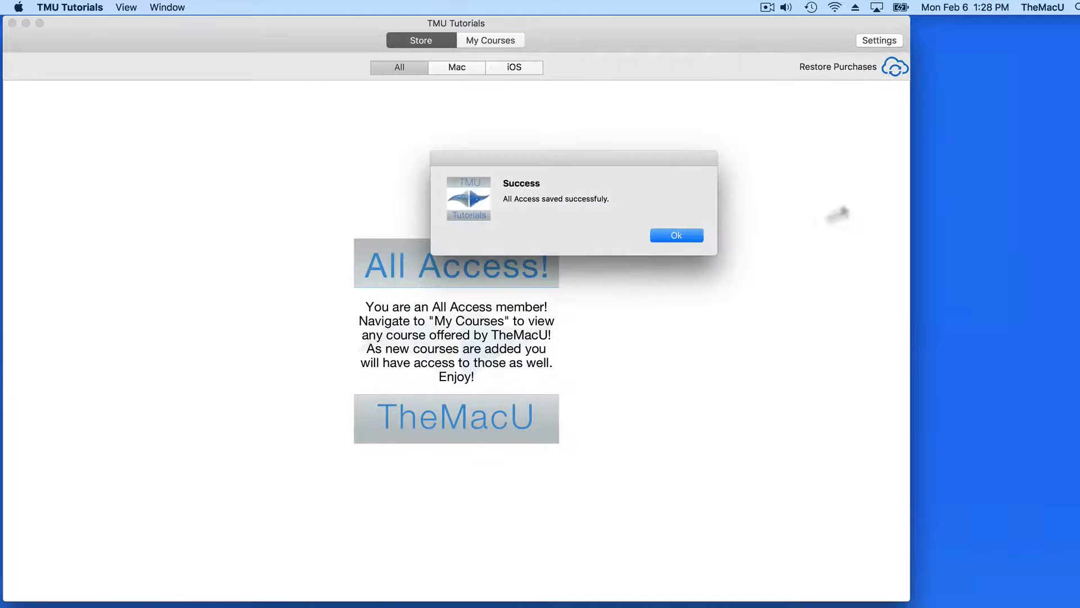
left_click(676, 235)
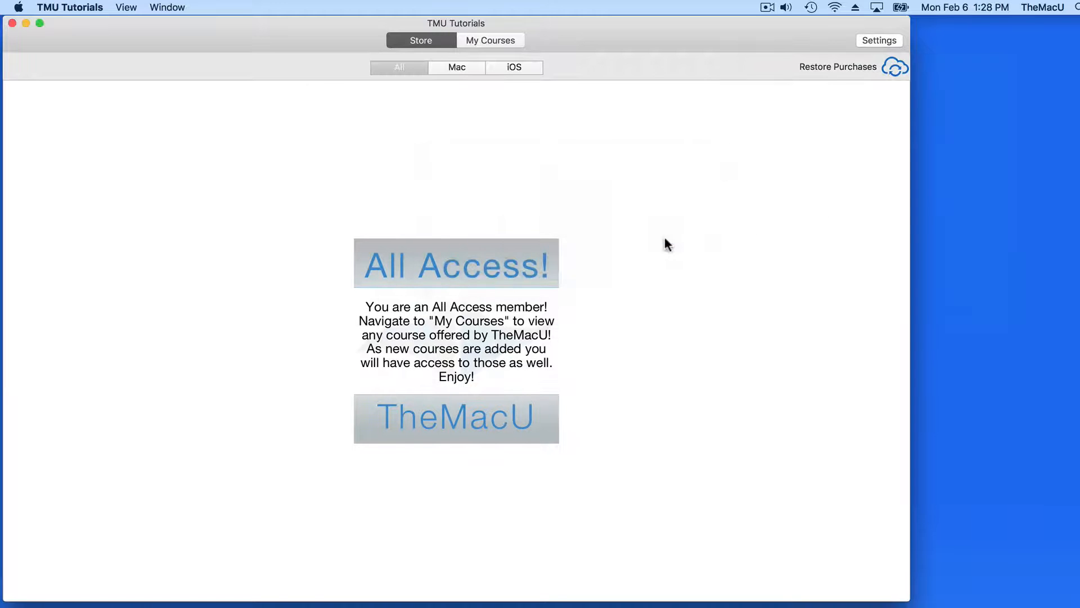
Step: Open the My Courses tab, showing the 'How to use this App!' course
left_click(490, 40)
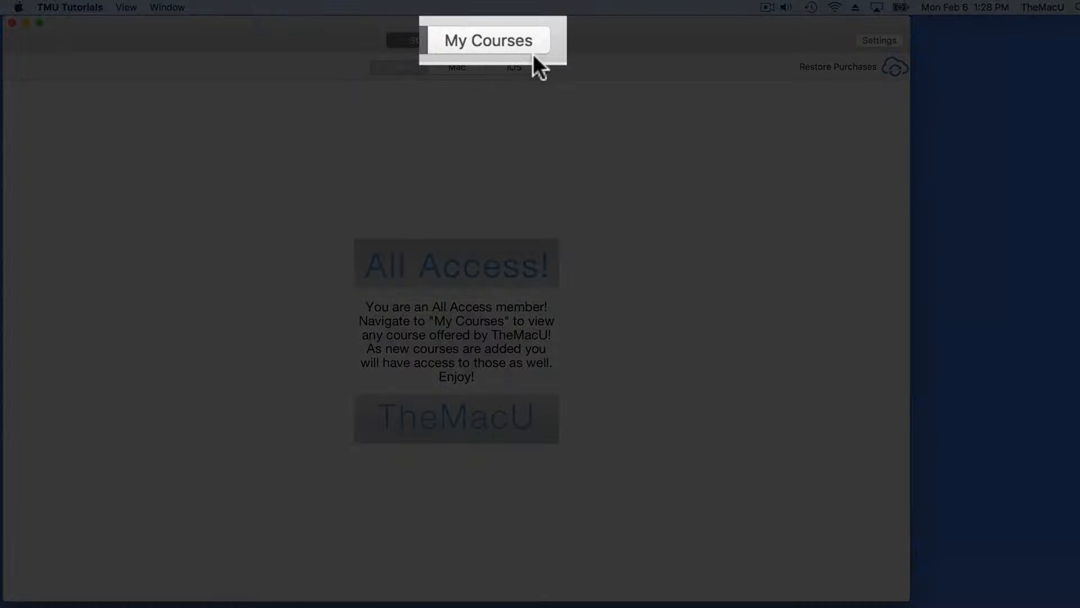
left_click(490, 40)
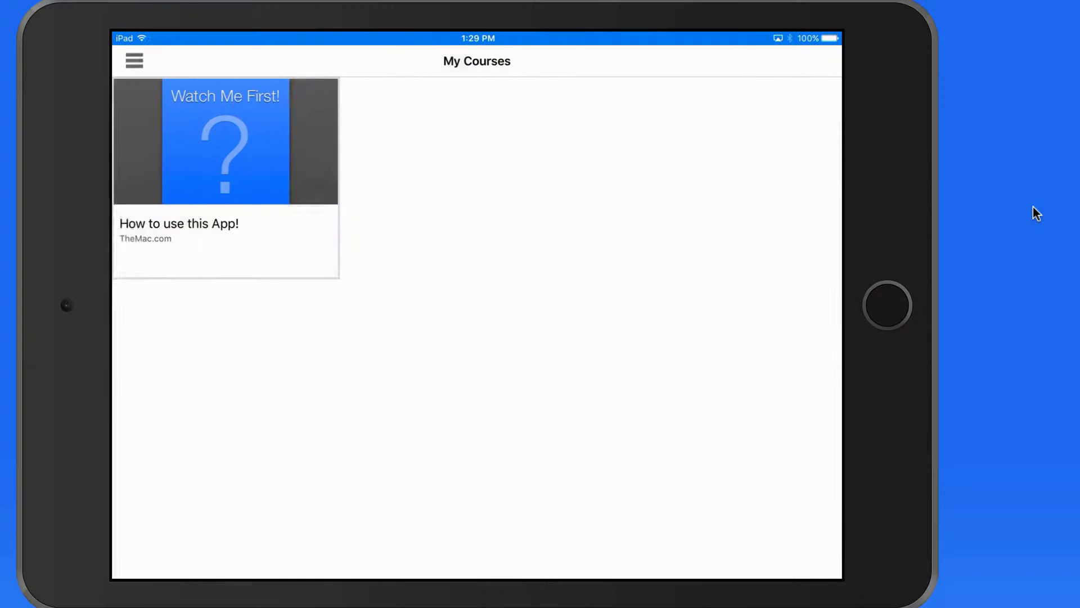
Step: From the side menu, go to the TMU Tutorials Store and its Settings
left_click(134, 60)
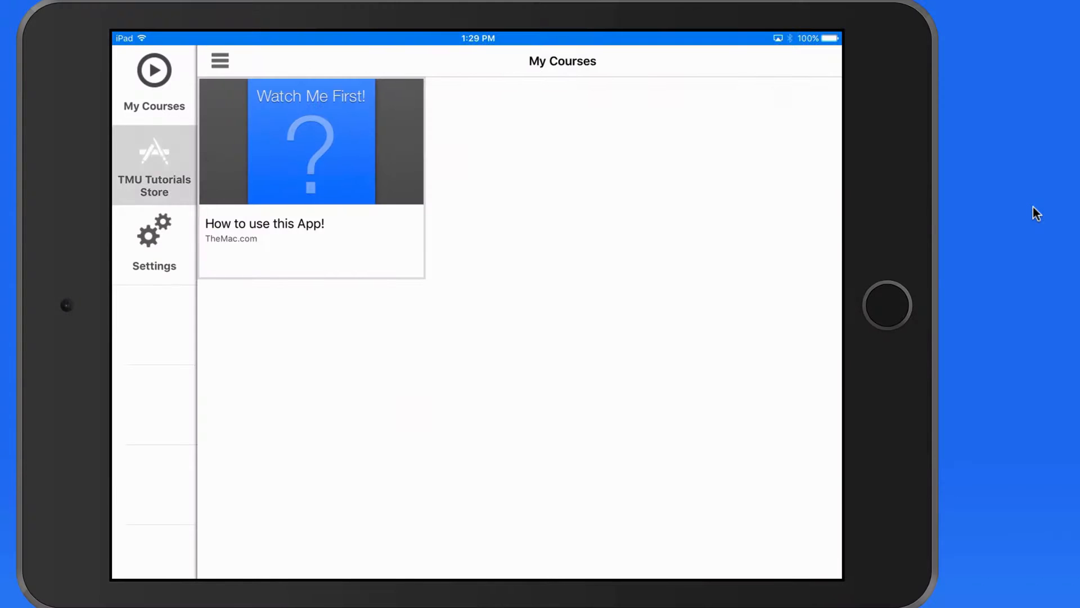
left_click(153, 165)
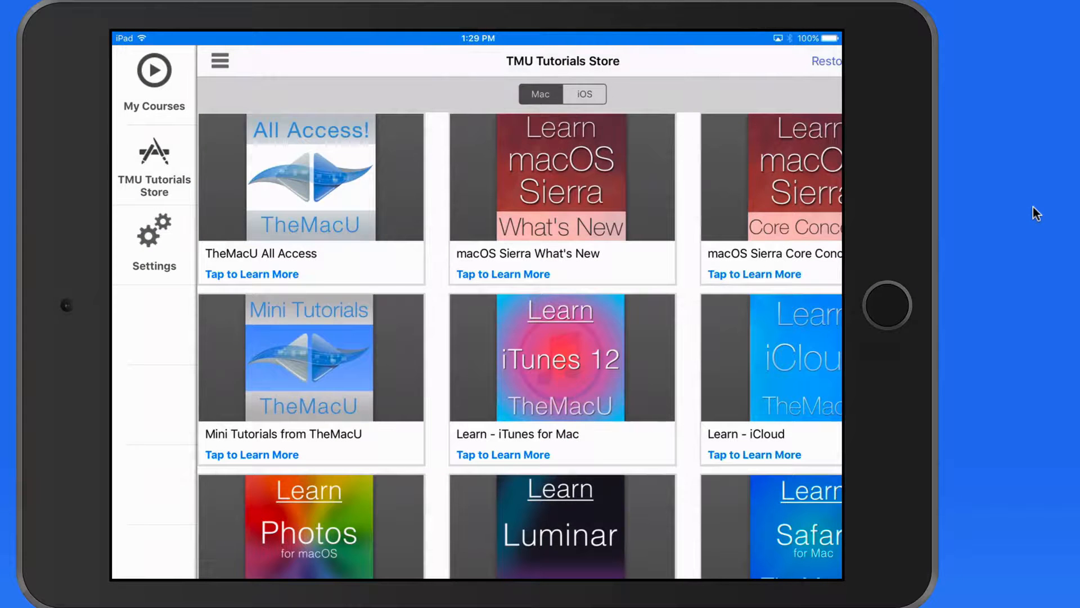
left_click(154, 234)
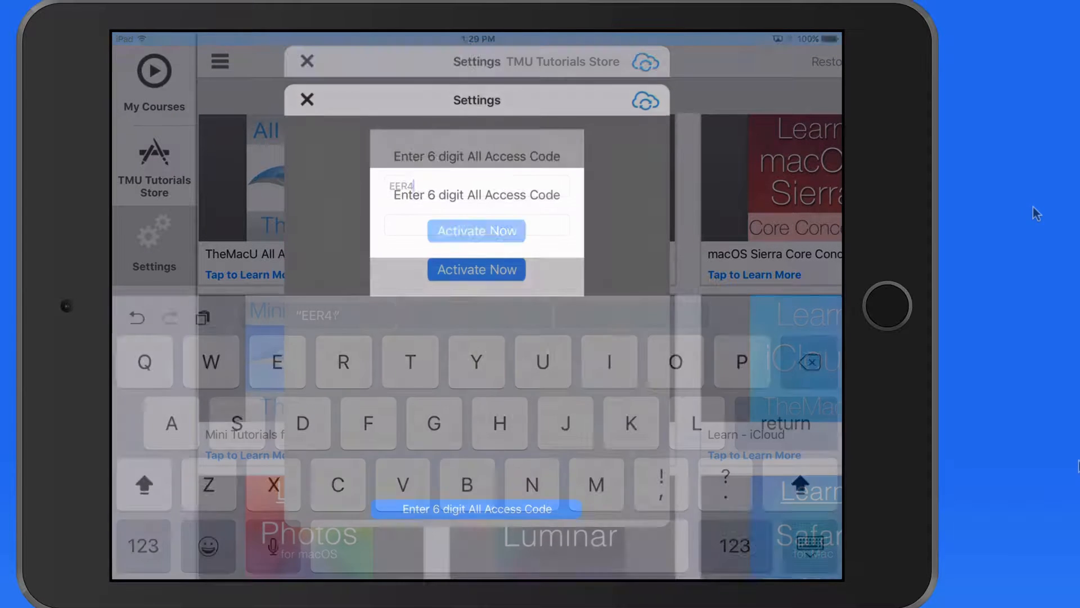
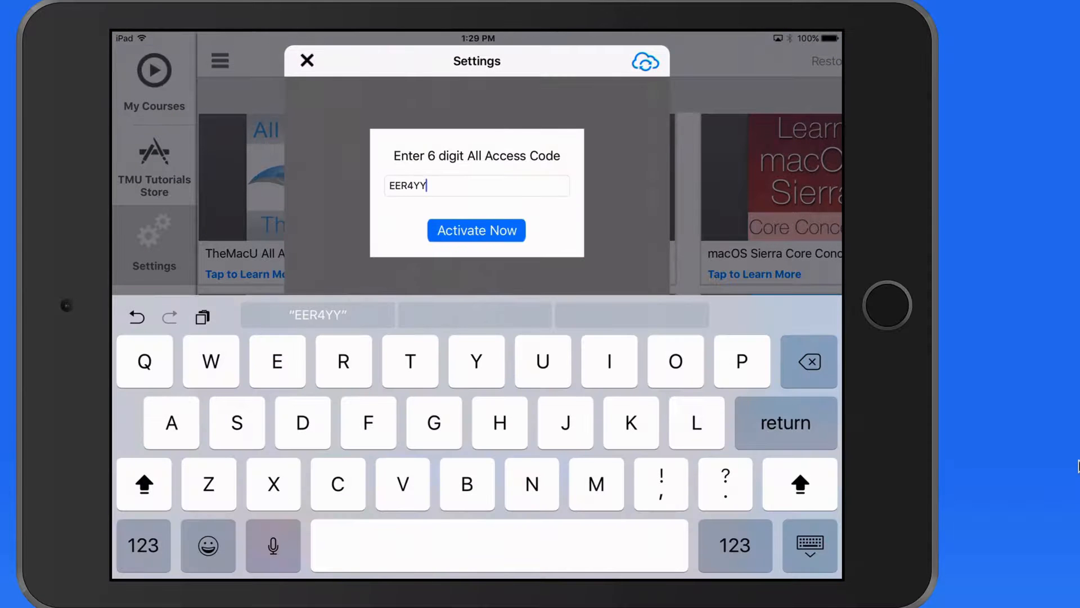
Step: Complete the code with 'YY', activate it, and return to the store's member page
left_click(476, 230)
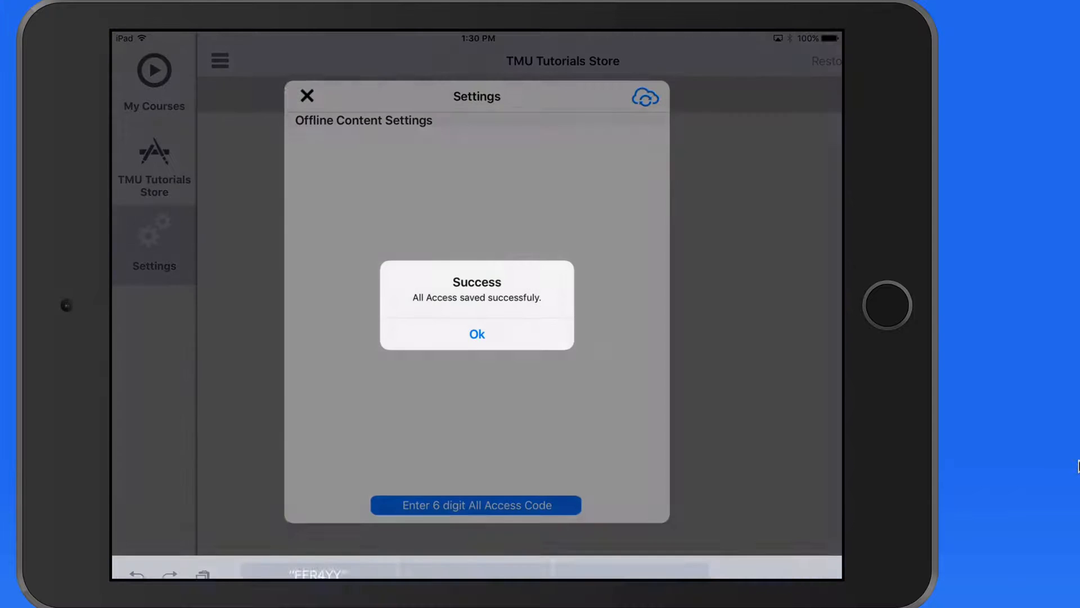
left_click(476, 334)
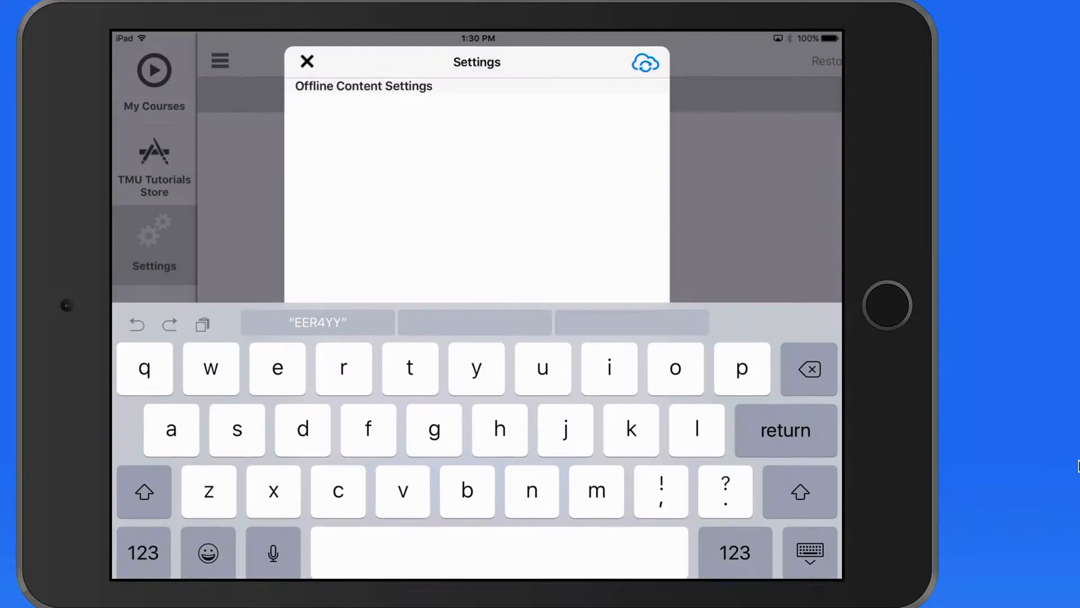
left_click(306, 61)
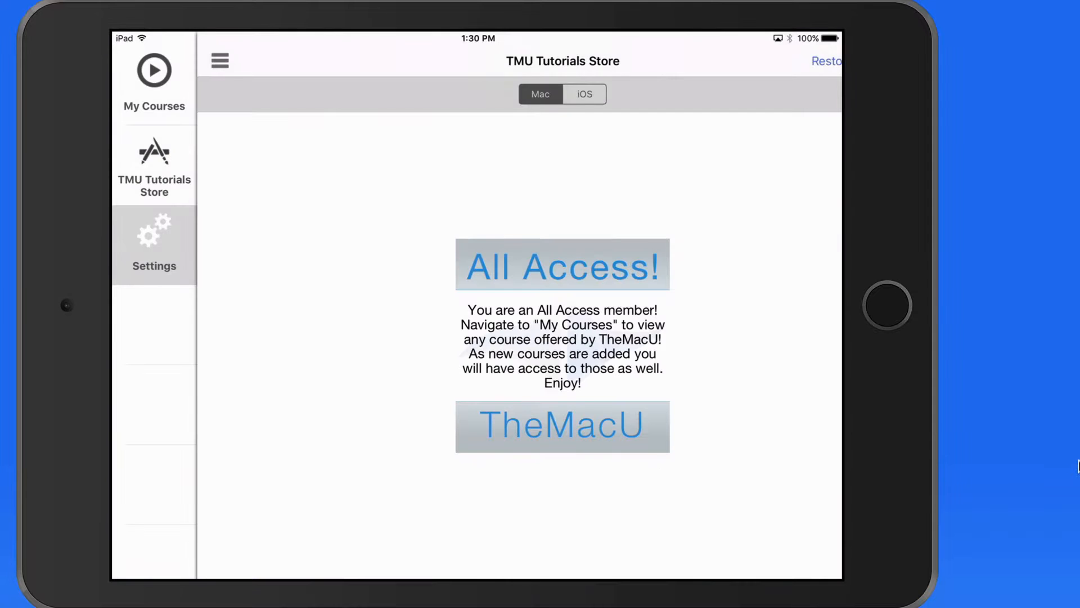